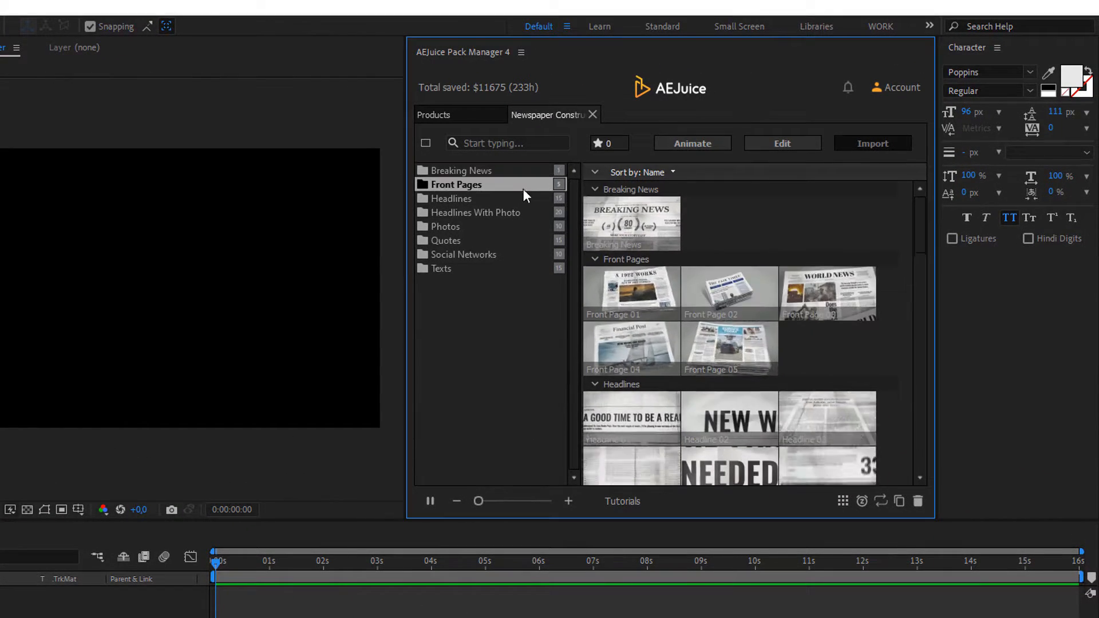
Browse the Photos, Texts and Headlines With Photo scene folders in the AEJuice pack.
left_click(446, 225)
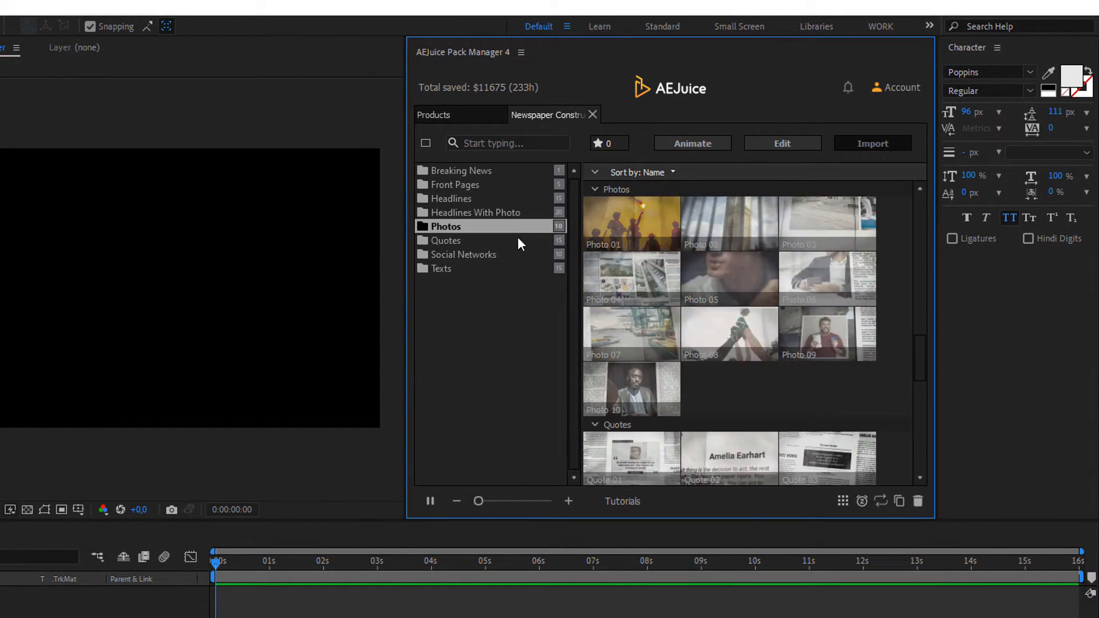
left_click(443, 268)
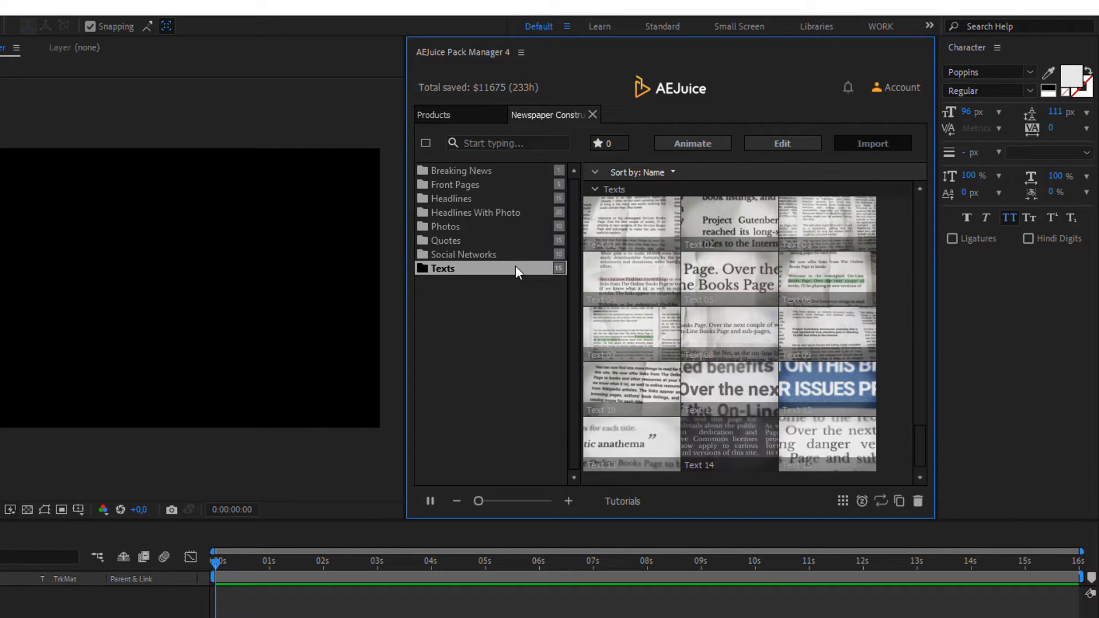
left_click(480, 213)
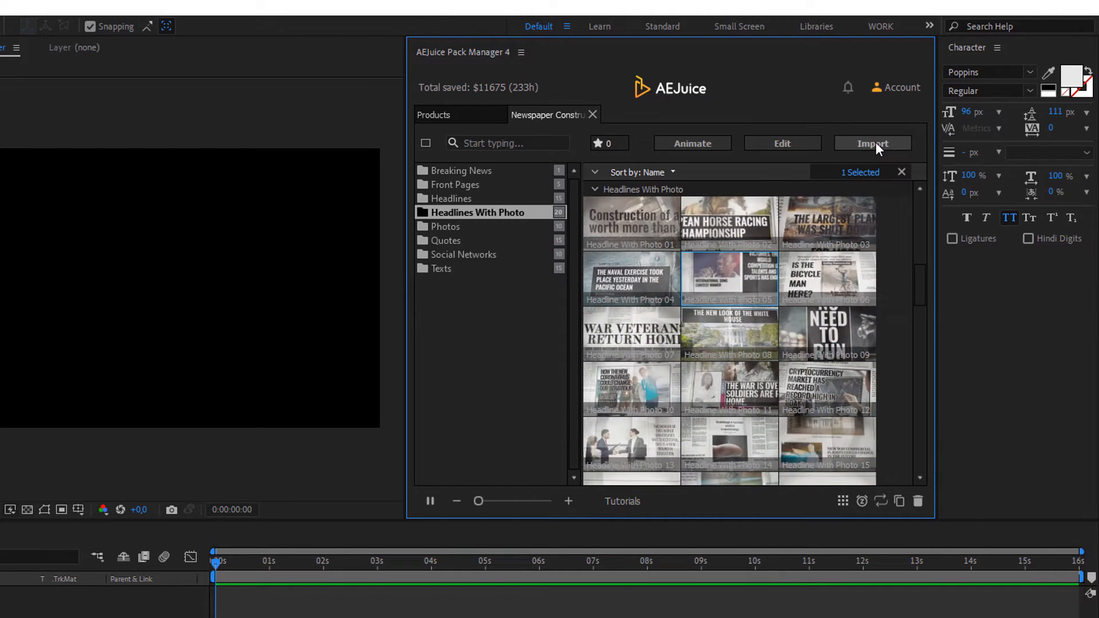
Import Headline With Photo 05 and Quote 04 scenes into the Newspaper composition.
left_click(873, 144)
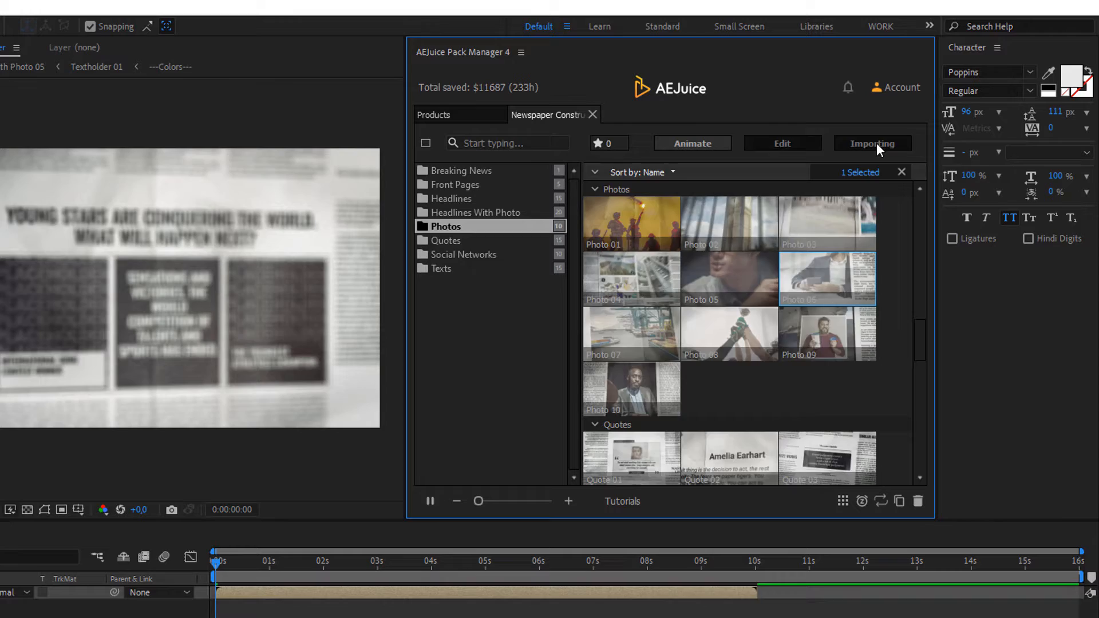
left_click(446, 240)
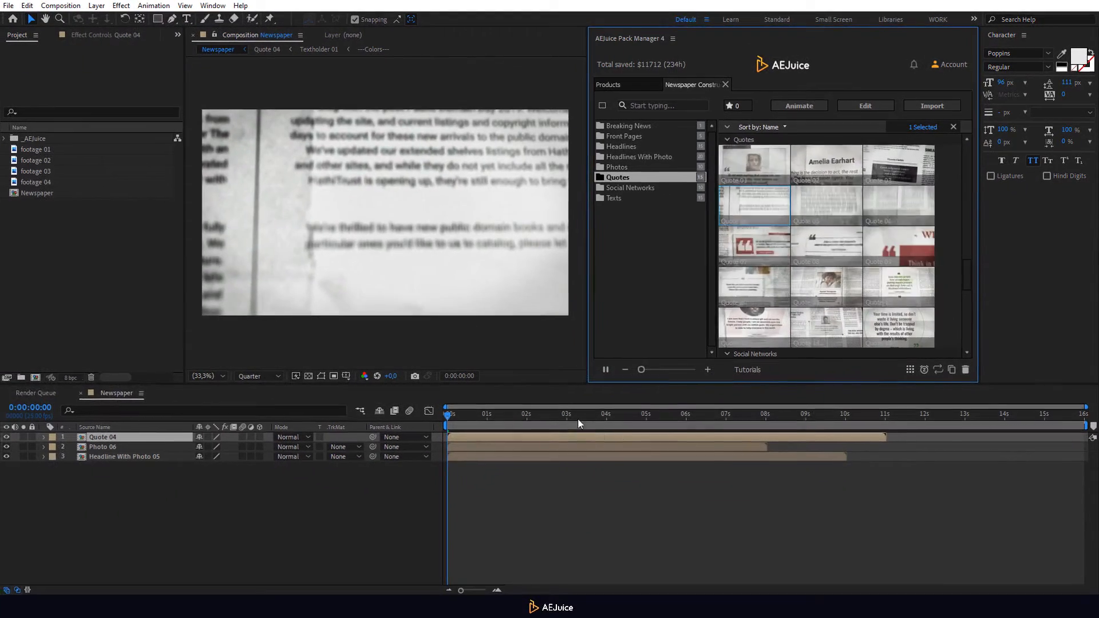
Offset the Photo 06 and Quote 04 layers later and preview the three scenes in sequence.
left_click(113, 446)
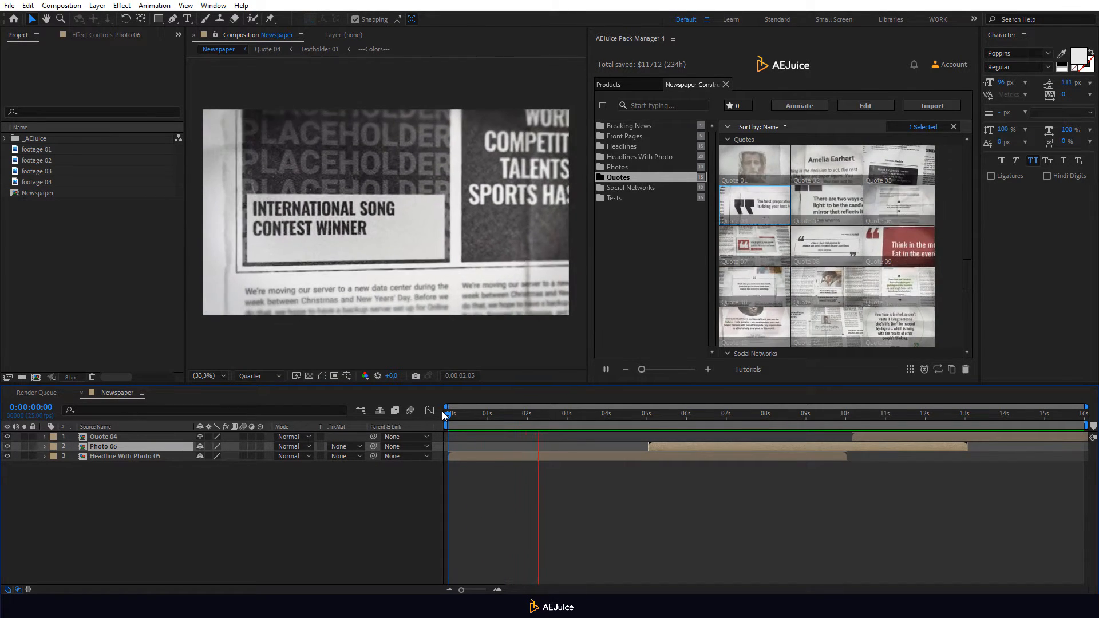
left_click(616, 414)
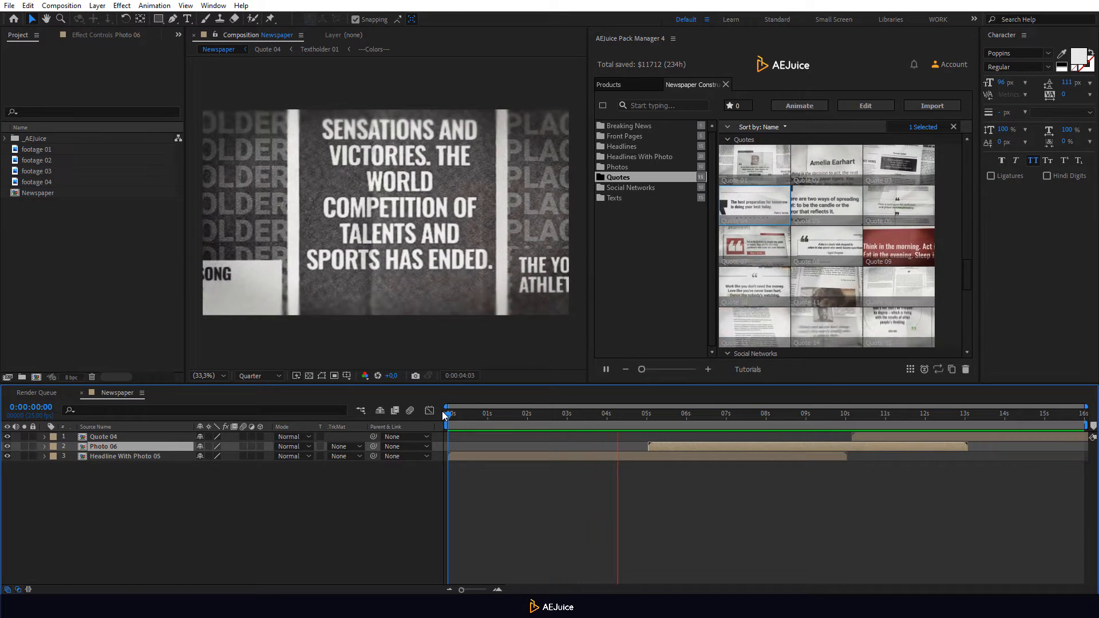
left_click(698, 414)
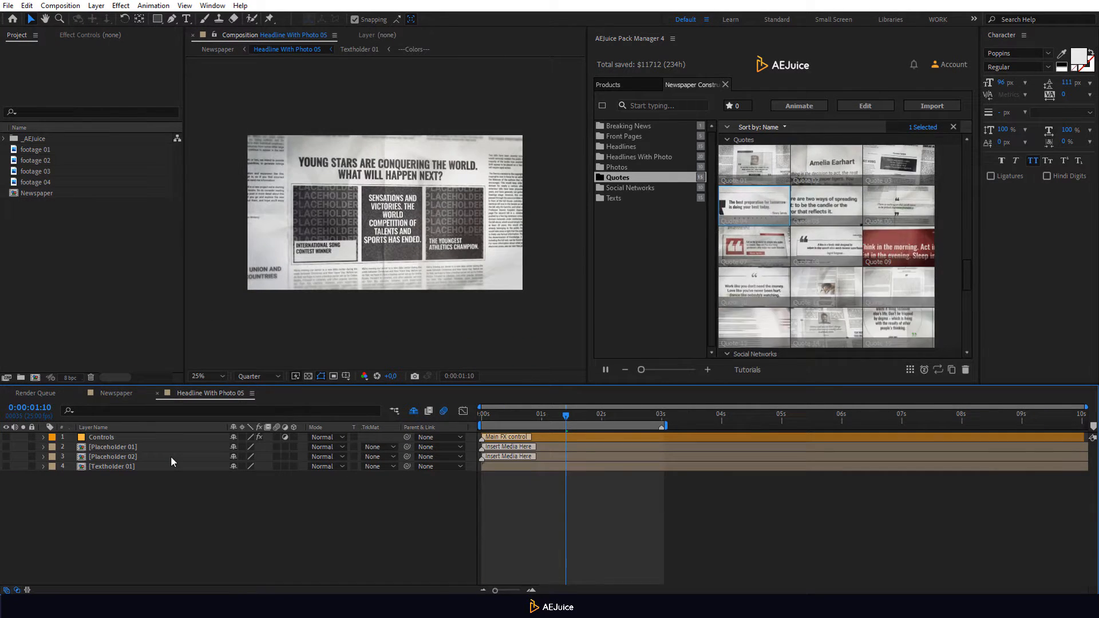
Fill a photo placeholder with Chernobyl footage and enter the Textholder 01 composition.
left_click(113, 447)
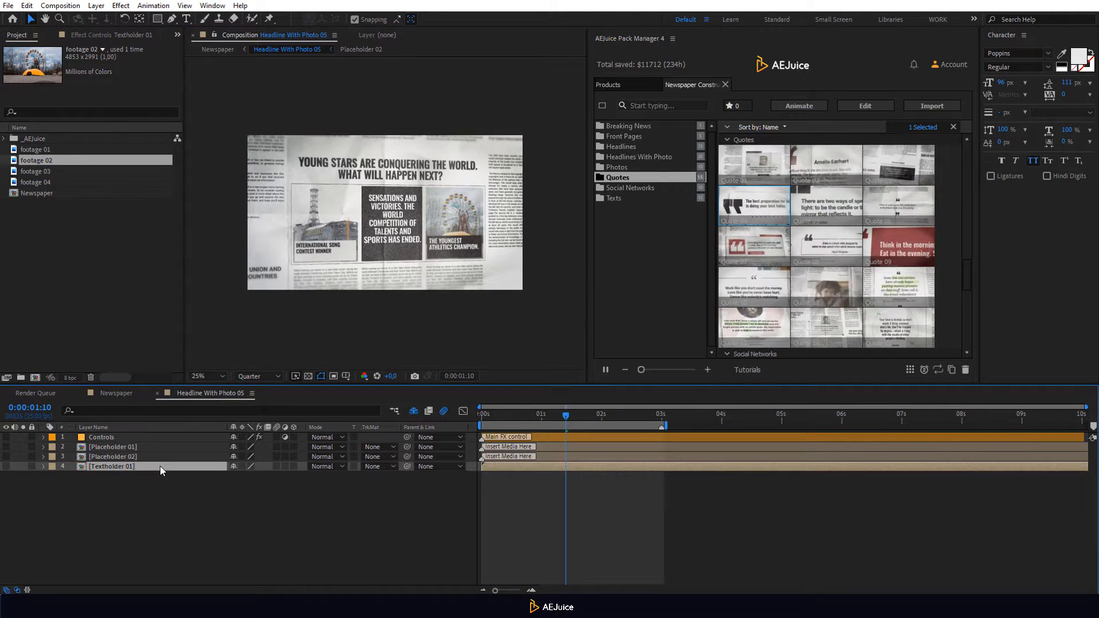
double_click(112, 466)
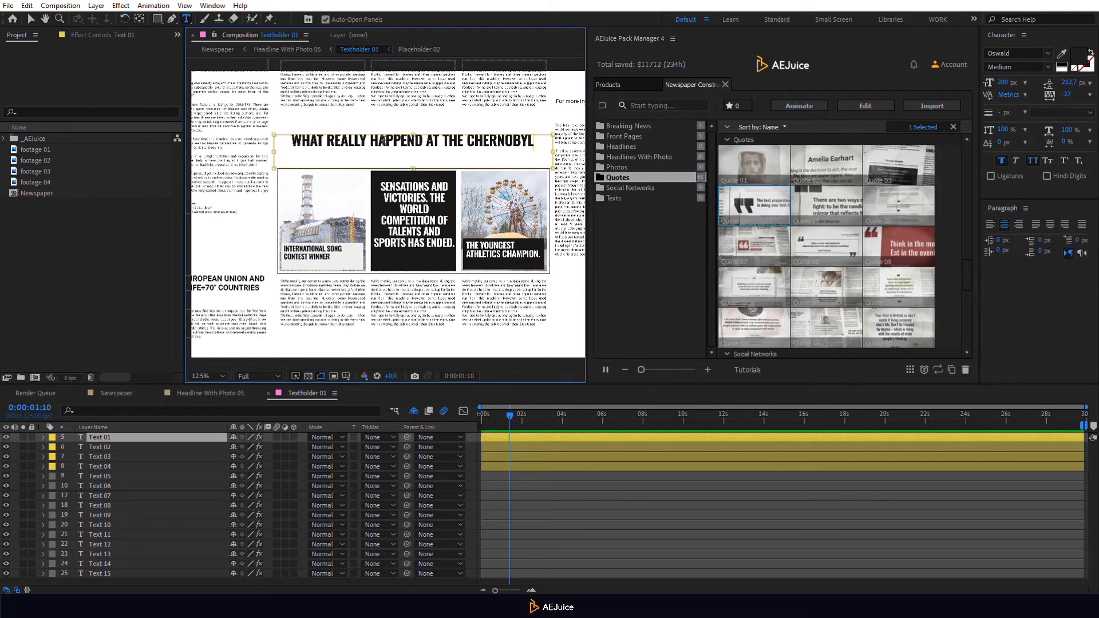
Retype the Text 01 headline to ask what really happened at Chernobyl.
left_click(102, 446)
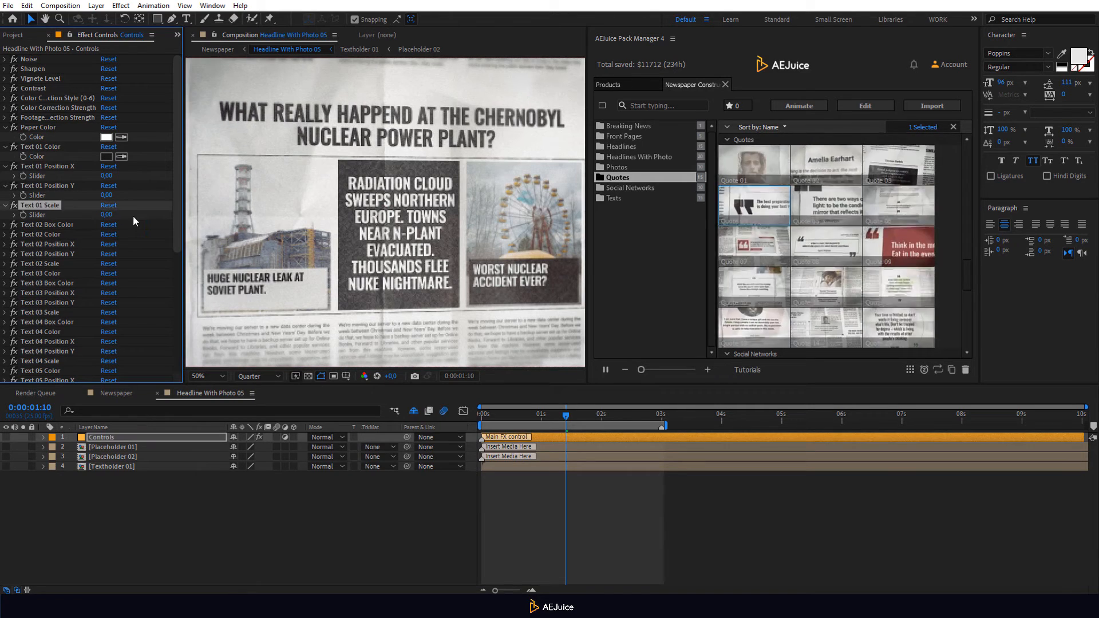
Scroll through the Controls layer's text, color and camera effect settings.
scroll("down", 3)
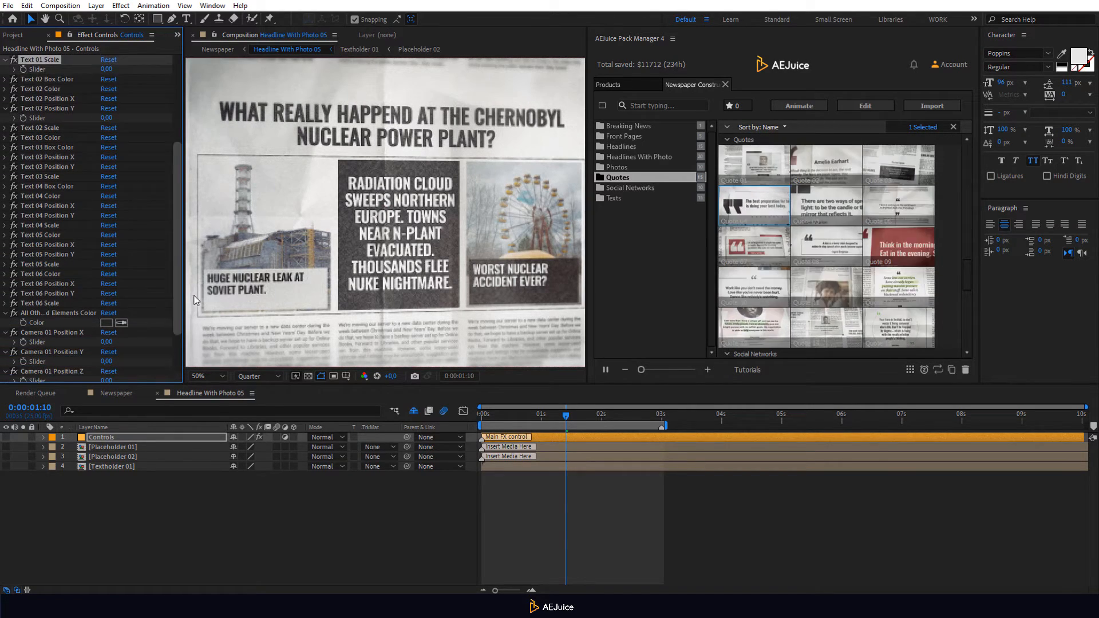
scroll("down", 3)
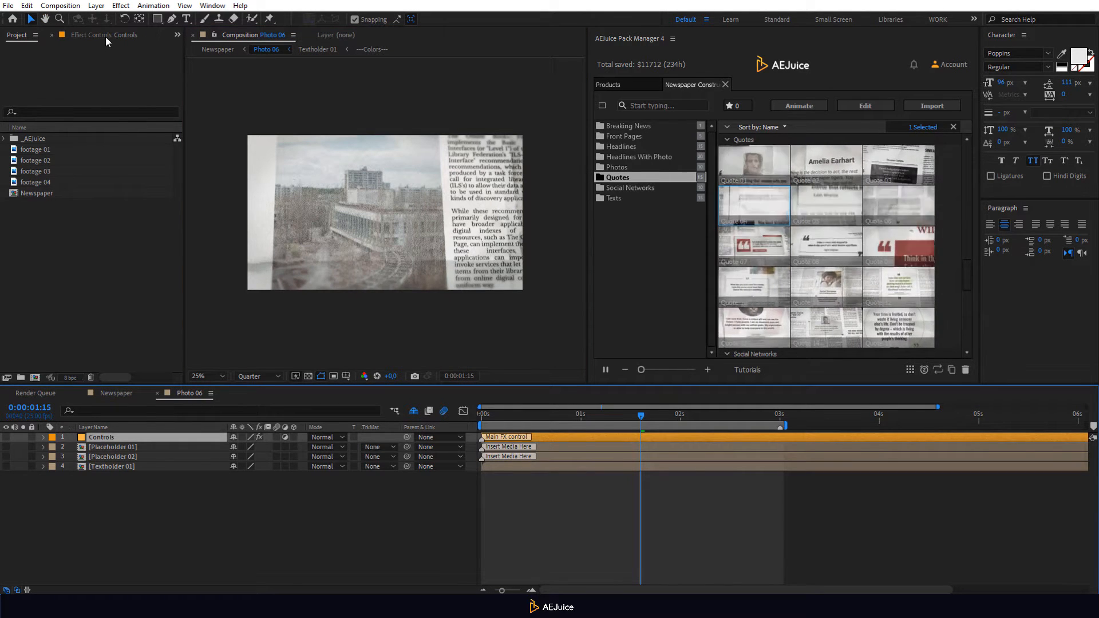
Return to the Newspaper composition after filling Photo 06 with the building footage.
left_click(95, 36)
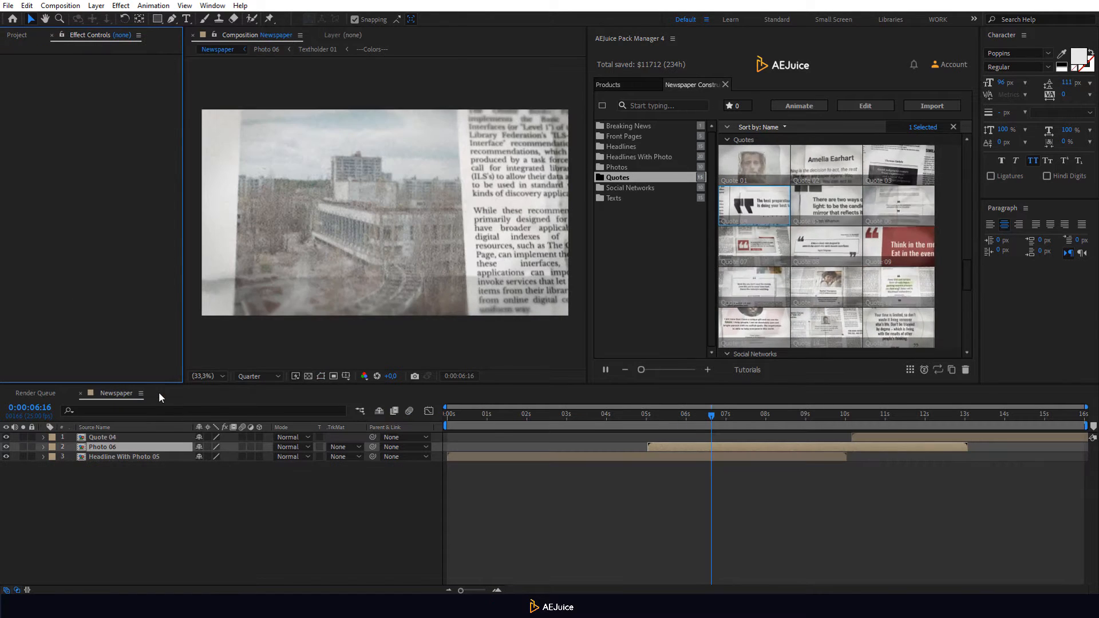
left_click(885, 414)
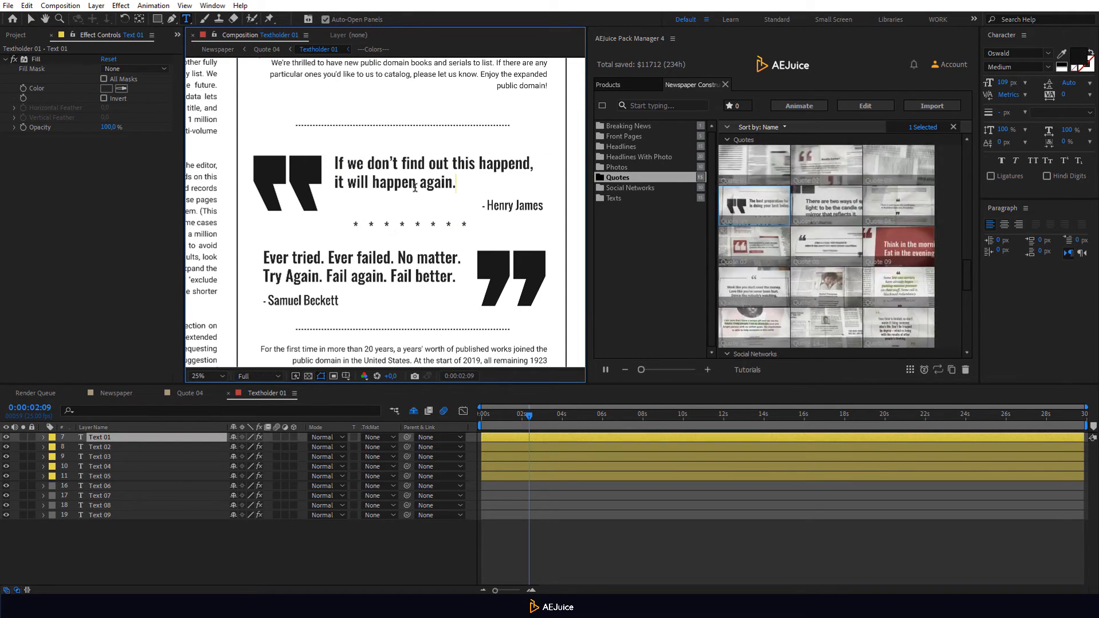
Credit the first quote to Valery Legasov and select the second quote text for rewriting.
left_click(99, 466)
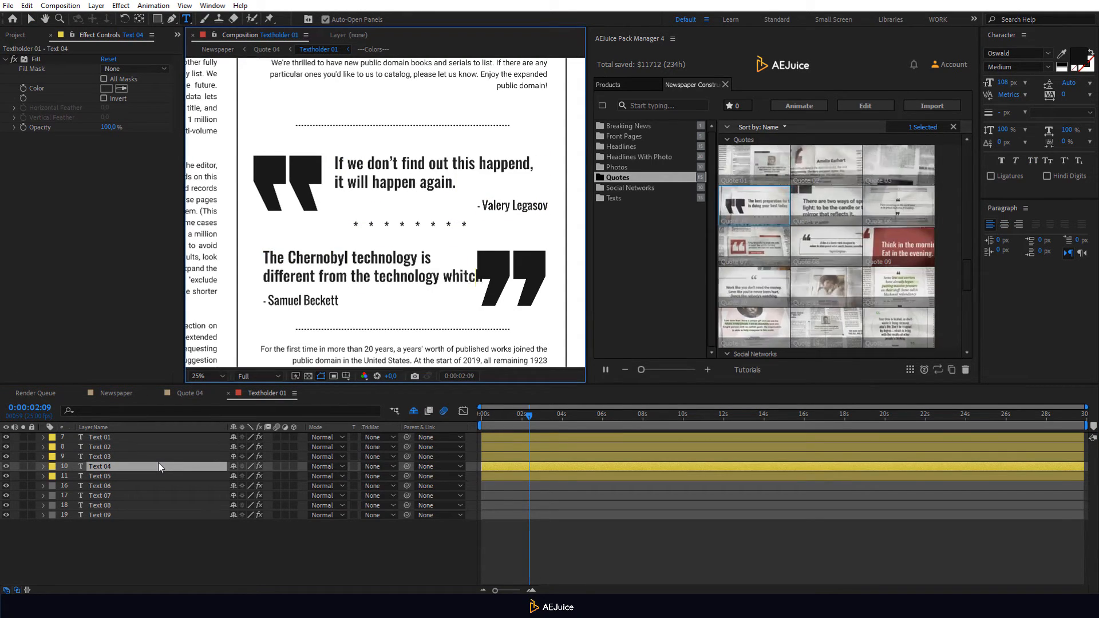
left_click(100, 475)
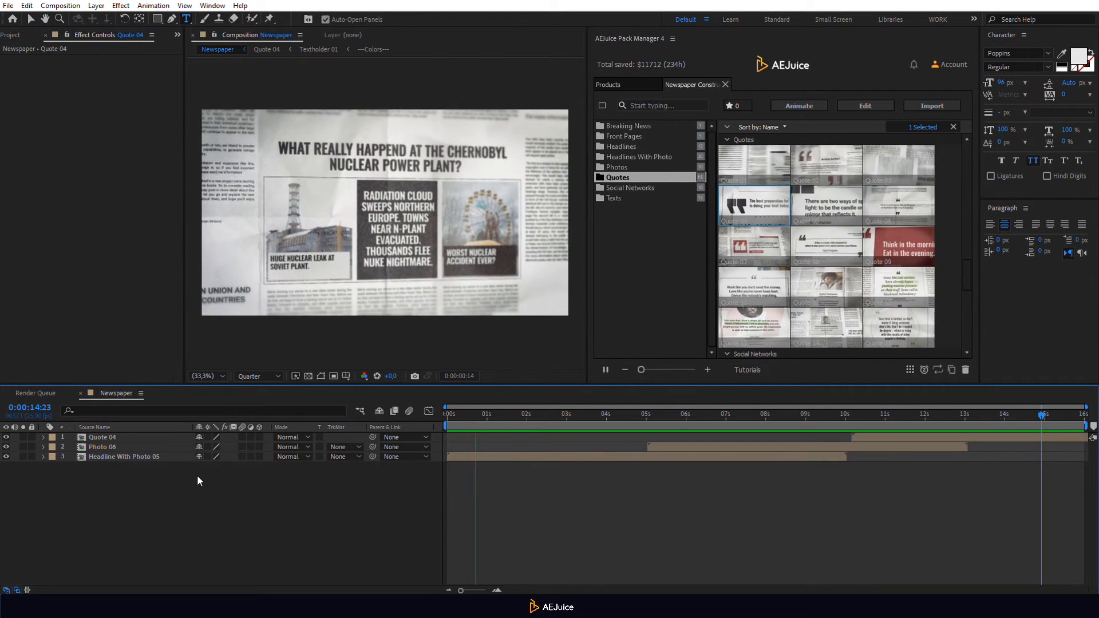
left_click(558, 413)
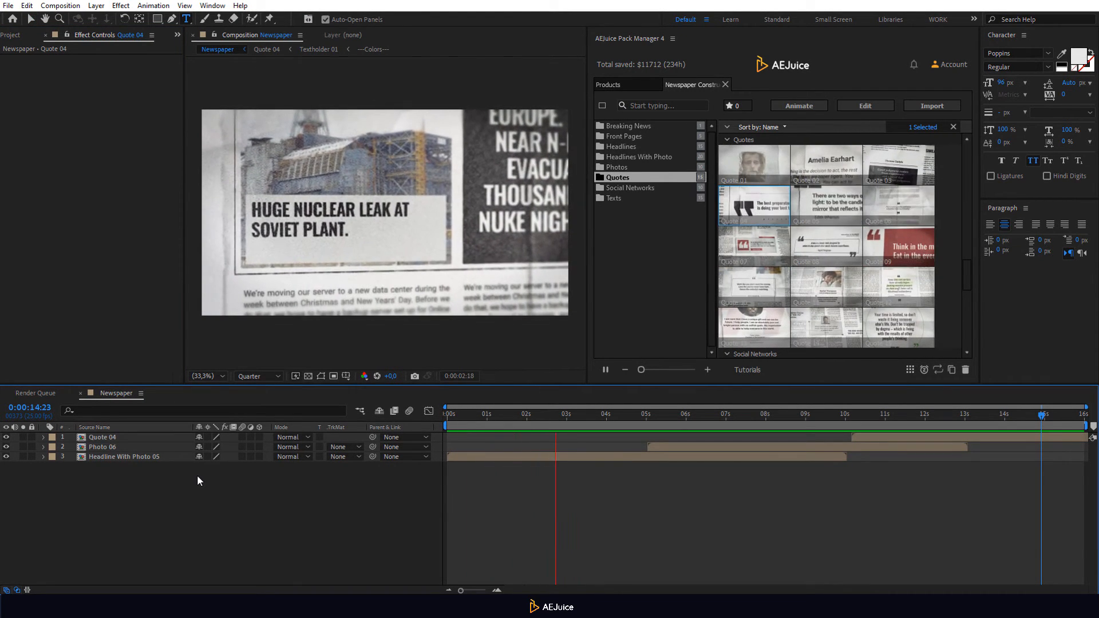